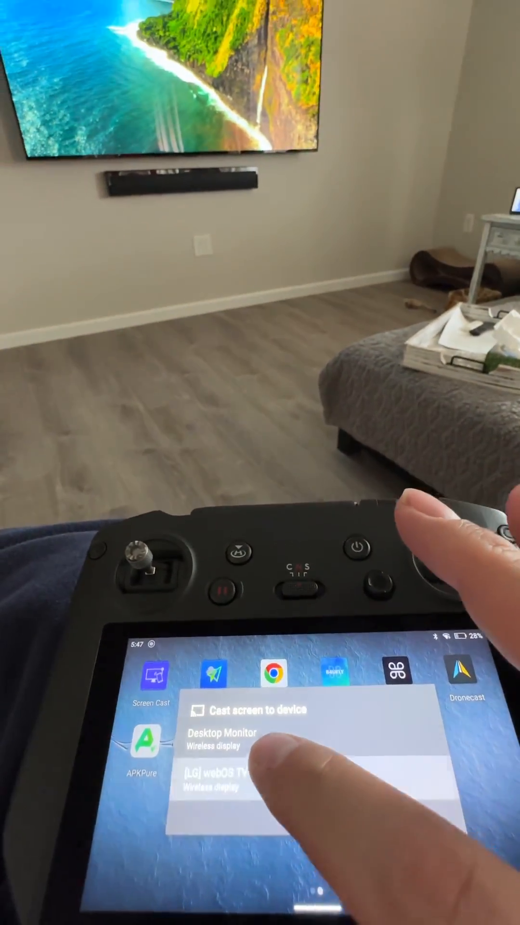
# Start wireless display mirroring to the [LG] webOS TV from the cast device list.
pyautogui.click(215, 782)
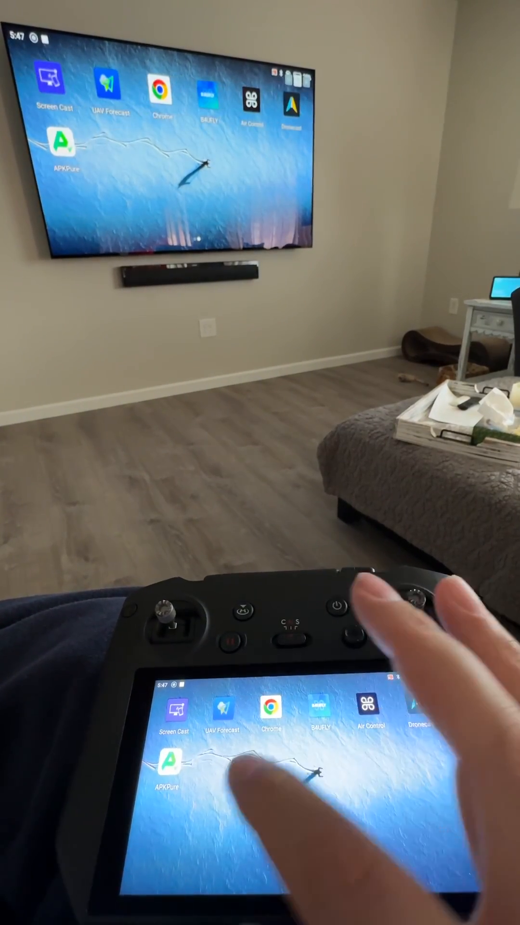
pyautogui.hscroll(-3)
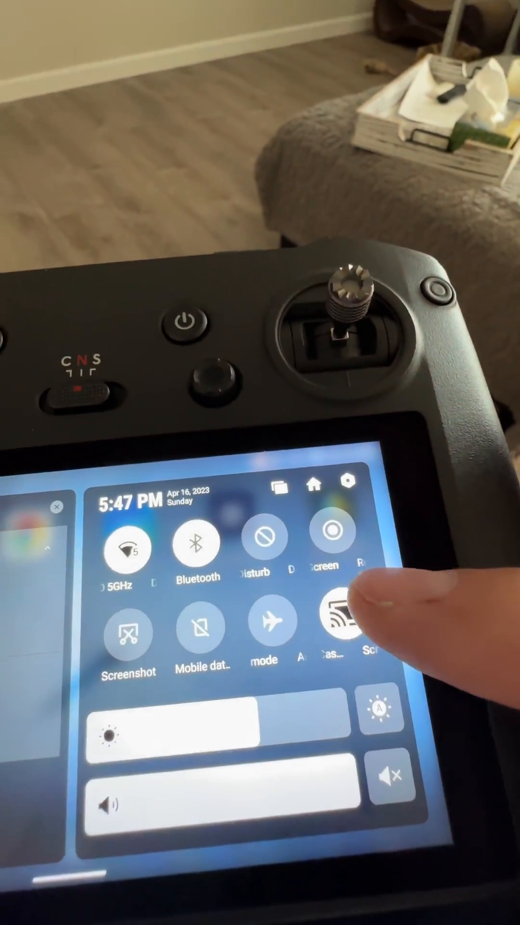
# Bring up the Cast tile's screen casting control to manage the active mirror.
pyautogui.click(336, 634)
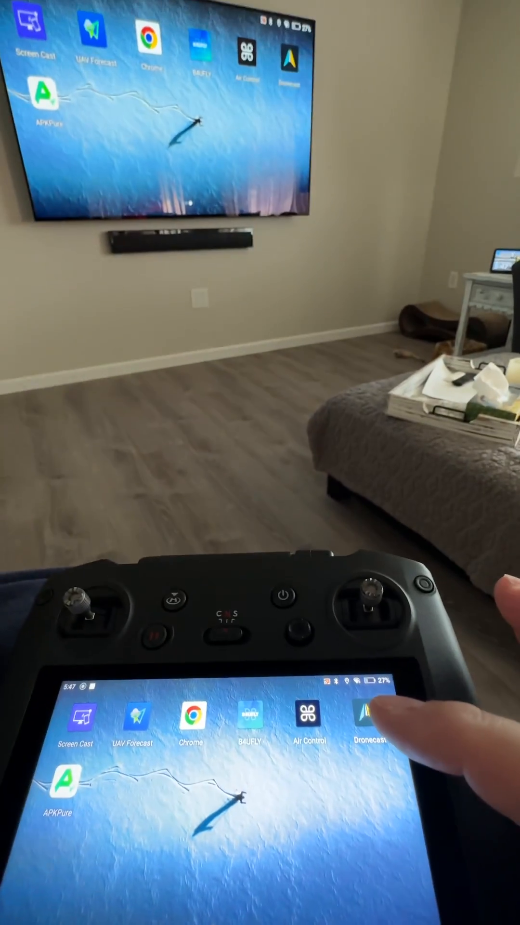